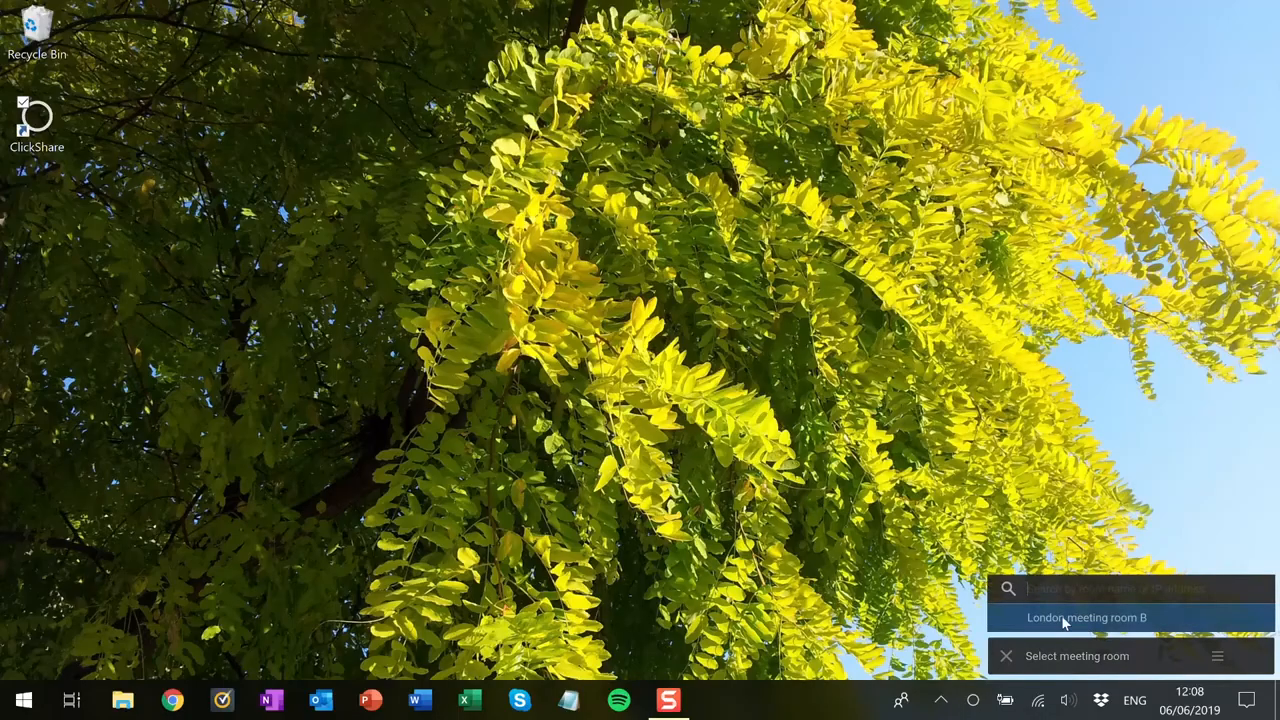
Step: Choose 'London meeting room B' from the room search results to begin connecting
left_click(1086, 617)
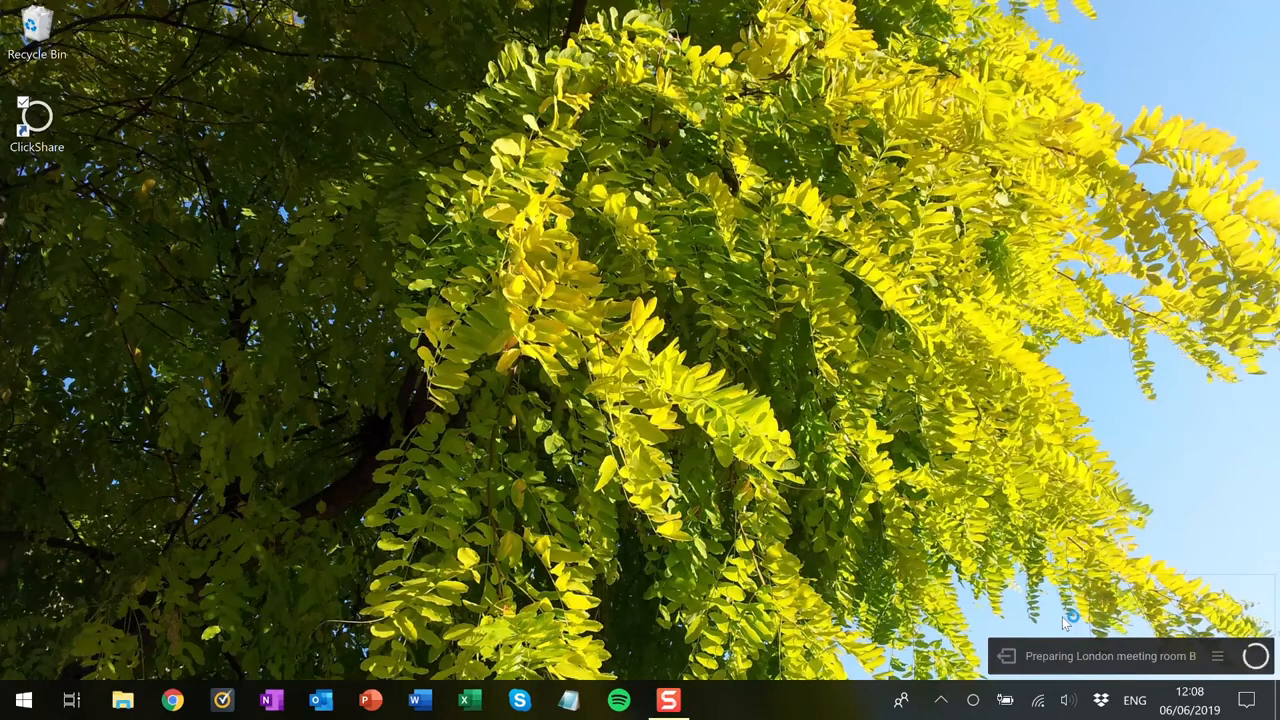